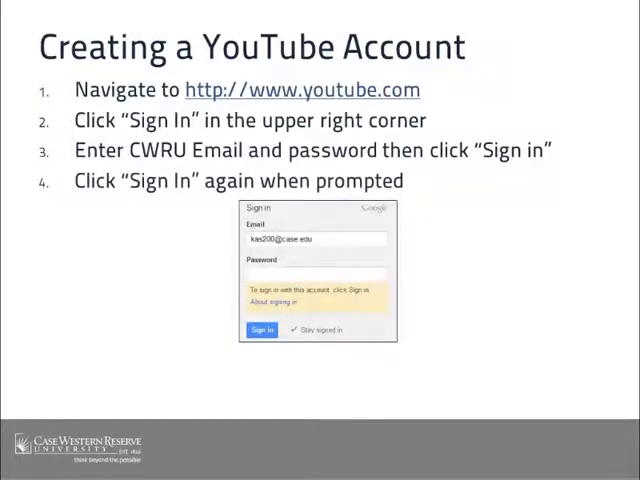
Advance past the final YouTube account sign-in slide
key("right")
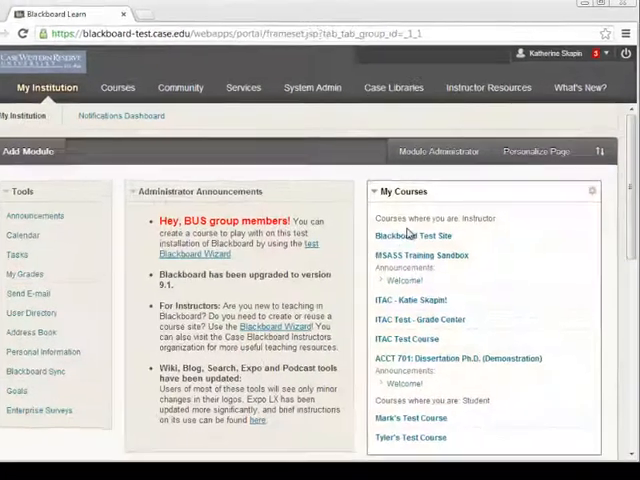
Open the Blackboard Test Site course and its Customization > Tool Availability settings
left_click(416, 235)
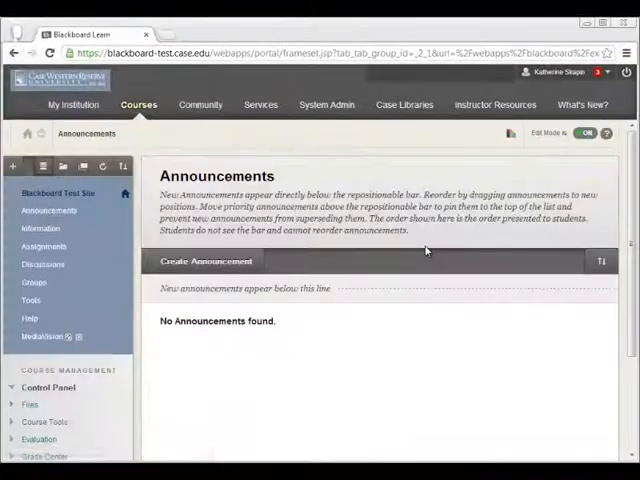
scroll("down", 3)
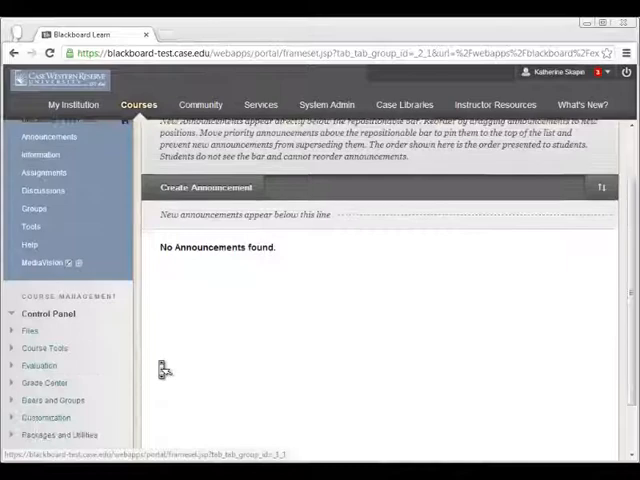
scroll("down", 3)
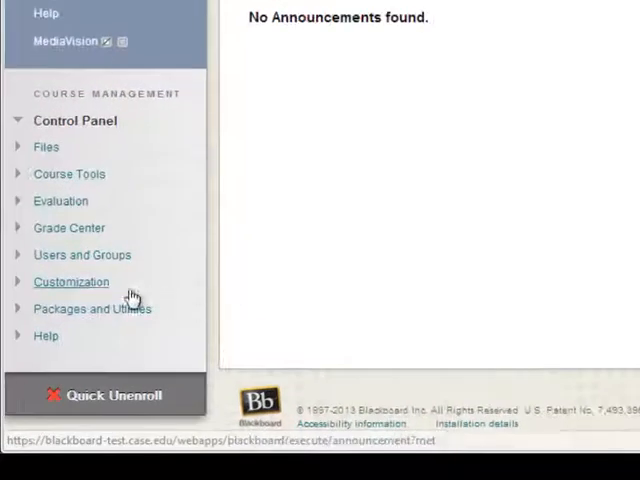
left_click(70, 281)
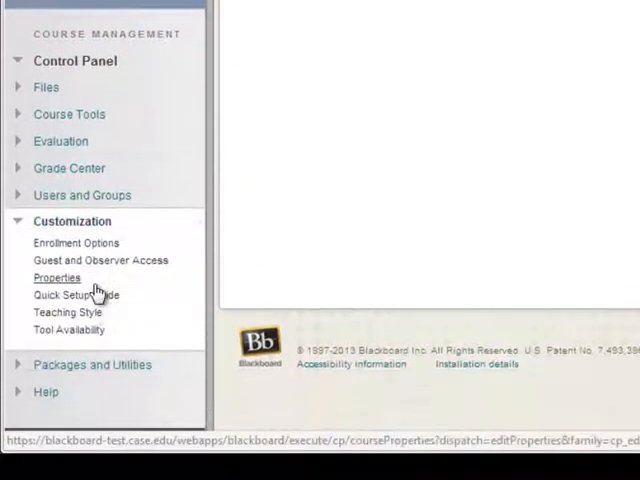
left_click(68, 330)
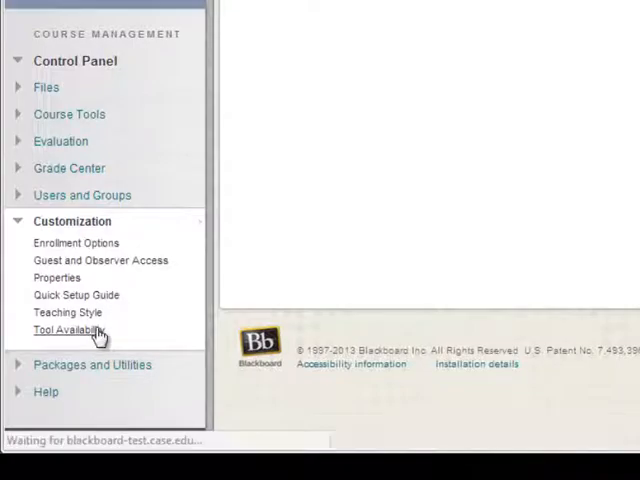
Make the Record from Webcam tool available and submit the Tool Availability settings
left_click(67, 330)
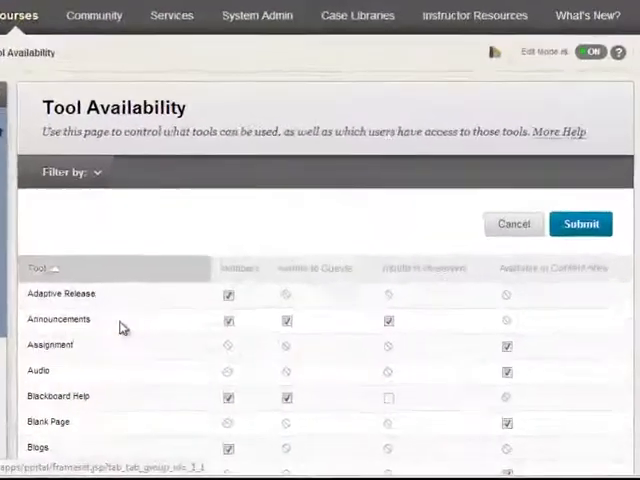
scroll("down", 3)
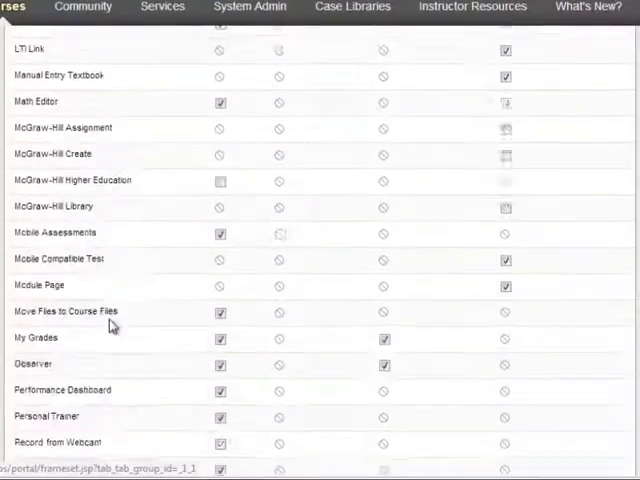
scroll("down", 3)
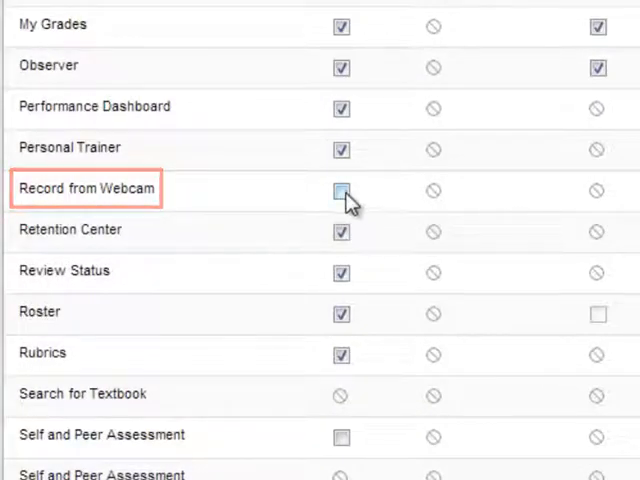
scroll("down", 3)
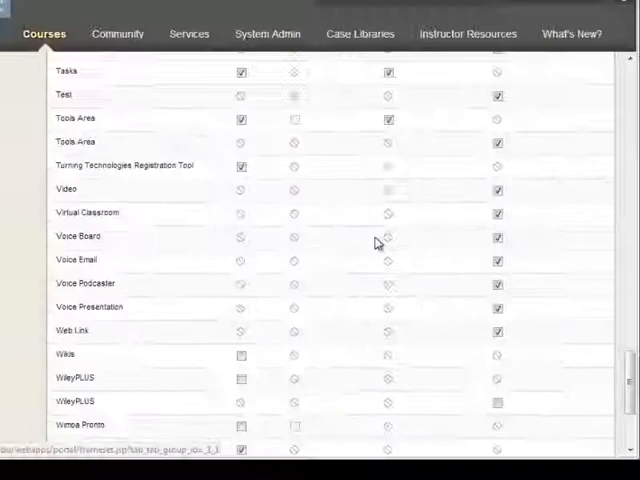
scroll("down", 3)
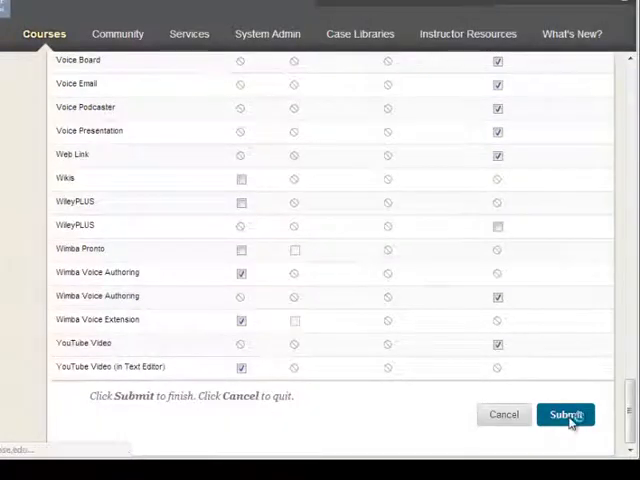
left_click(565, 414)
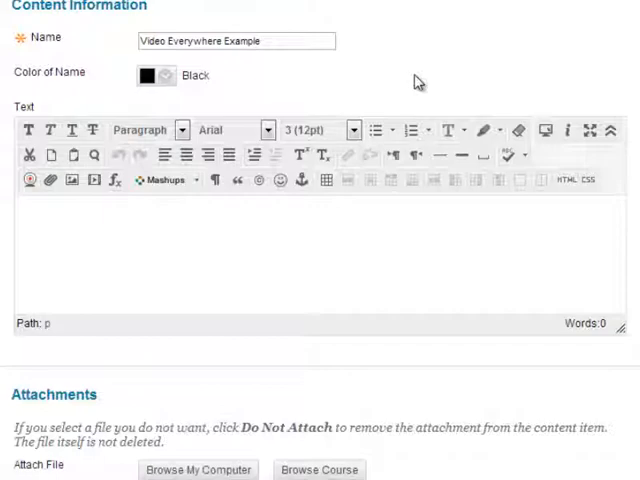
mouse_move(30, 180)
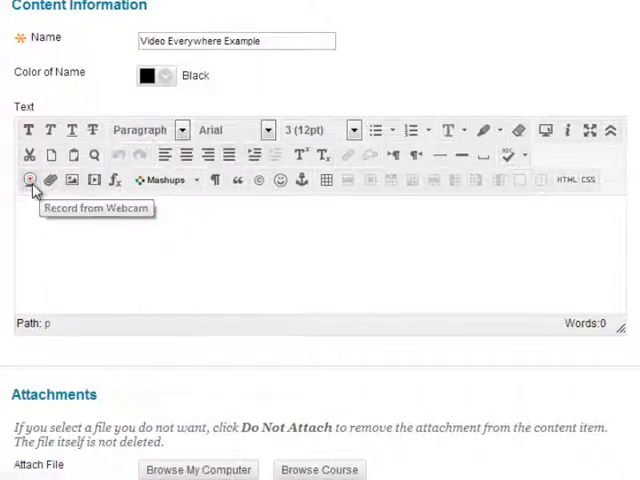
Launch the Record from Webcam mashup for the item and request YouTube sign-in
left_click(30, 179)
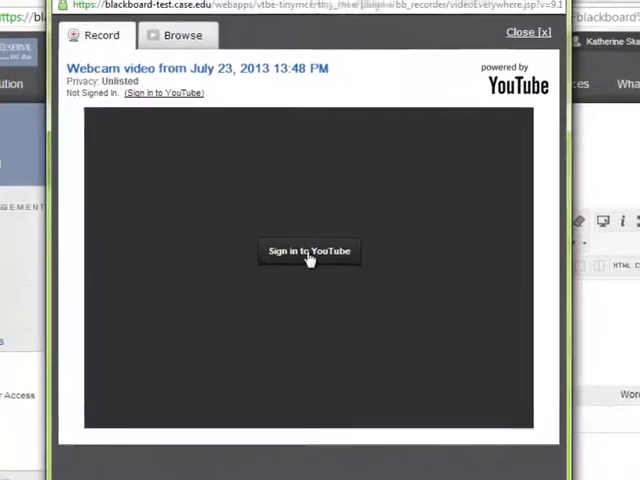
left_click(309, 251)
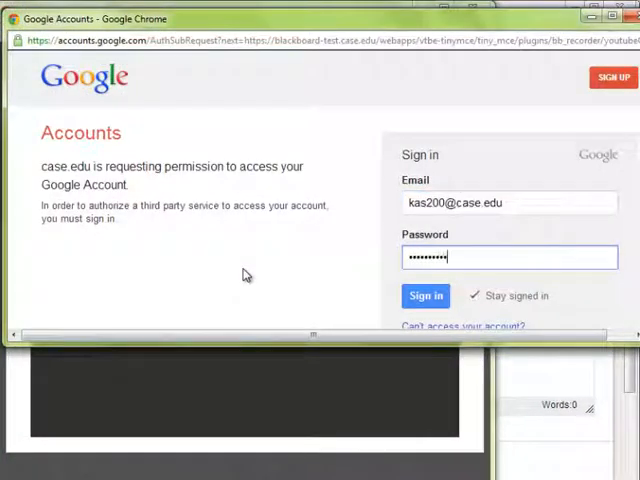
Sign in to the Google account and grant the Blackboard site YouTube access
left_click(425, 295)
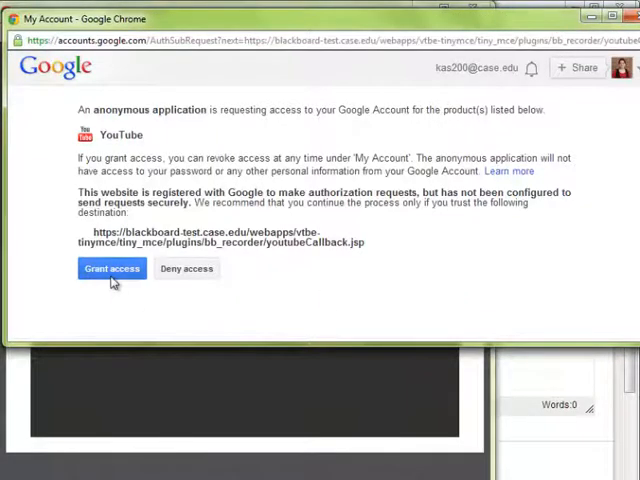
left_click(111, 268)
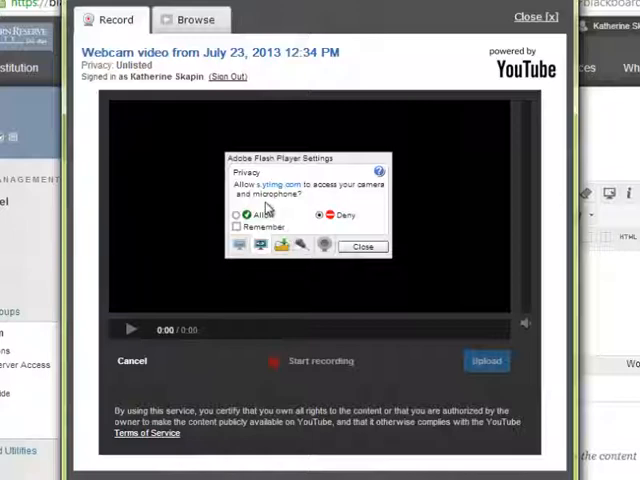
Allow camera access, record a short webcam clip, and upload it to YouTube
left_click(237, 215)
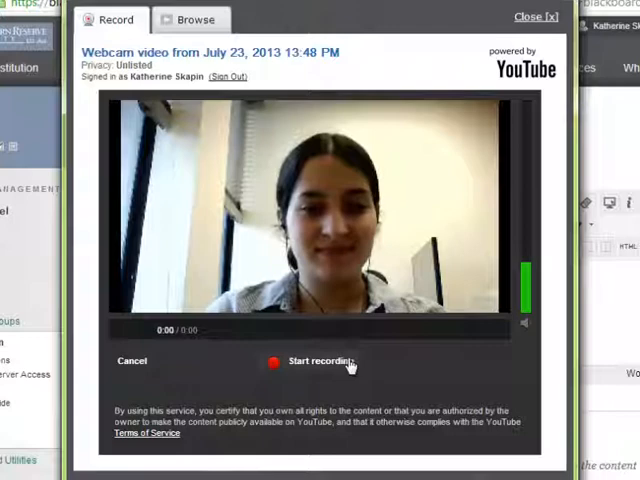
left_click(316, 361)
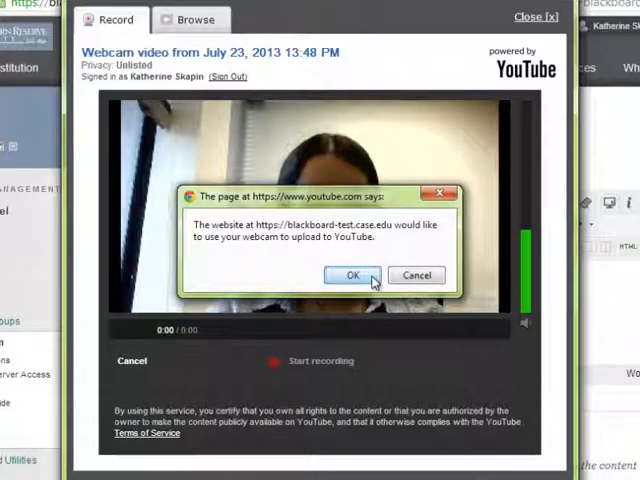
left_click(352, 275)
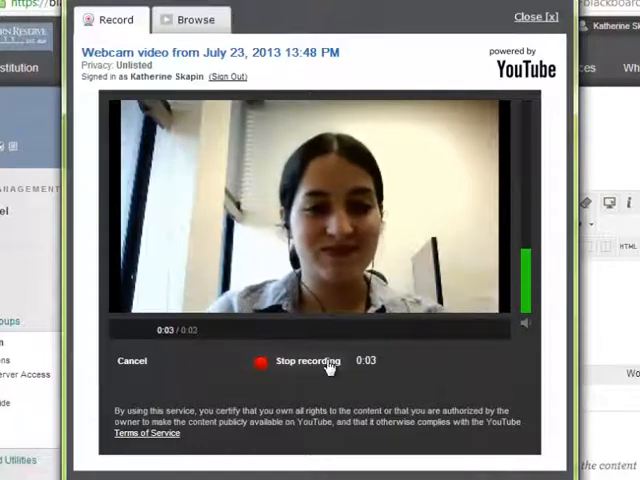
left_click(307, 361)
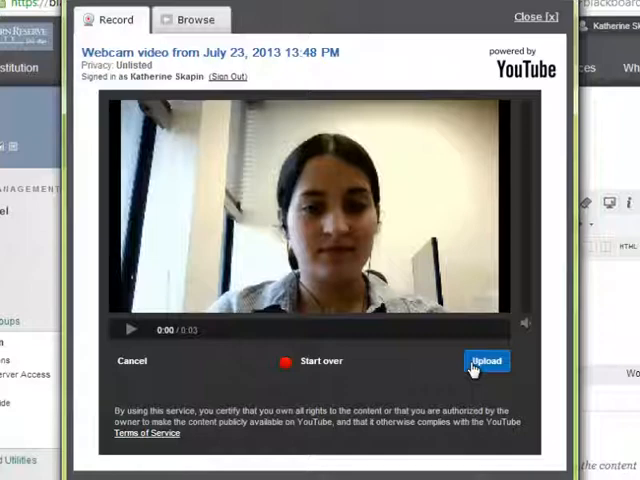
left_click(487, 361)
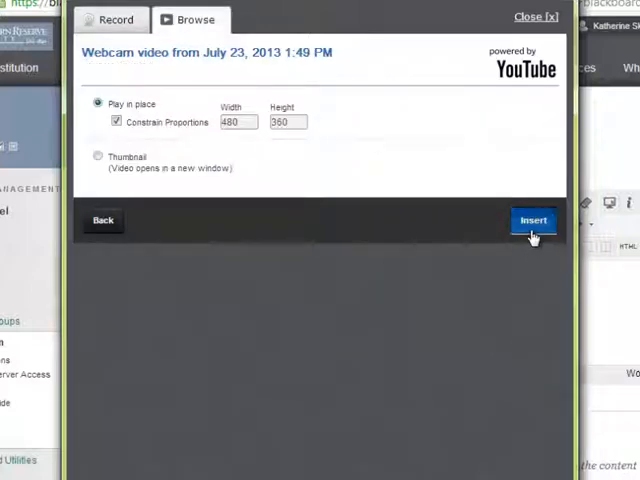
Insert the uploaded video into the Video Everywhere Example text and submit the item
left_click(532, 220)
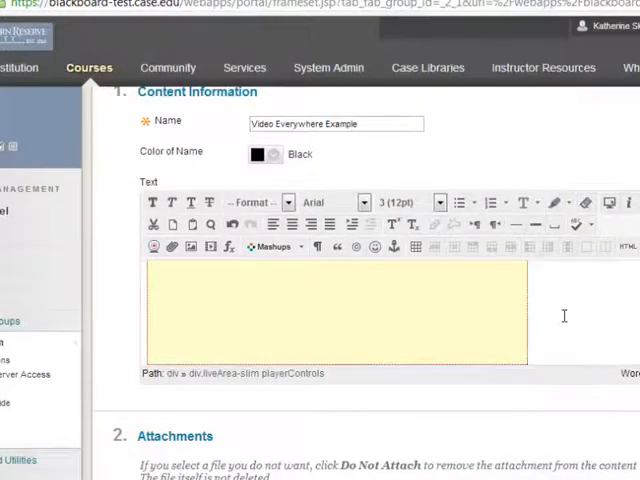
scroll("down", 3)
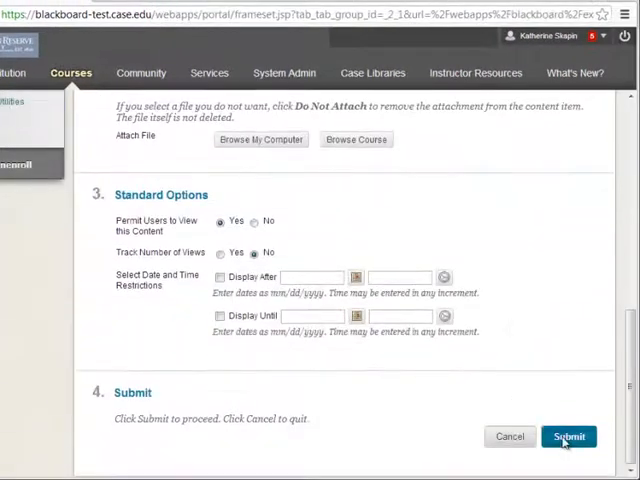
left_click(569, 436)
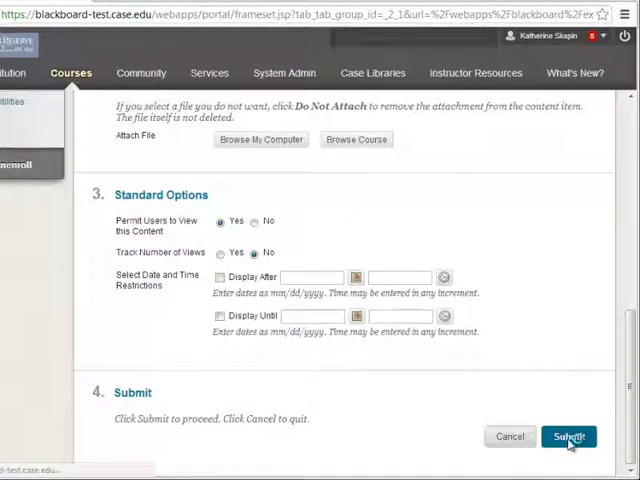
left_click(568, 436)
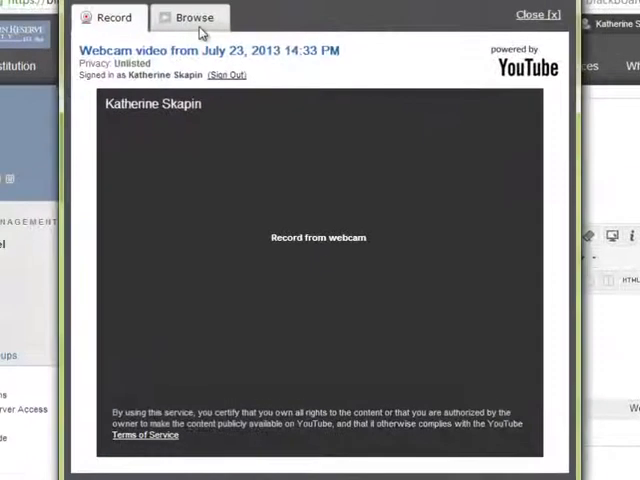
Insert the March 18, 2013 golden retriever video from the YouTube library
left_click(194, 17)
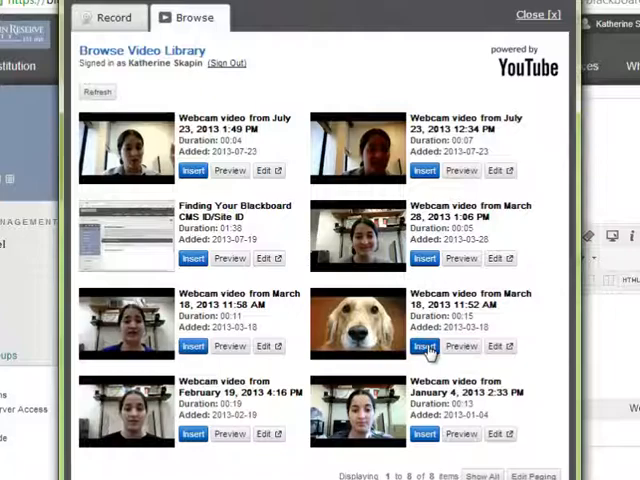
left_click(424, 346)
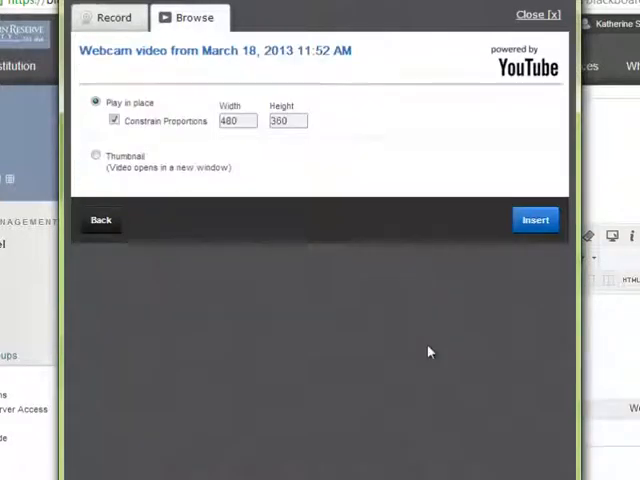
left_click(535, 219)
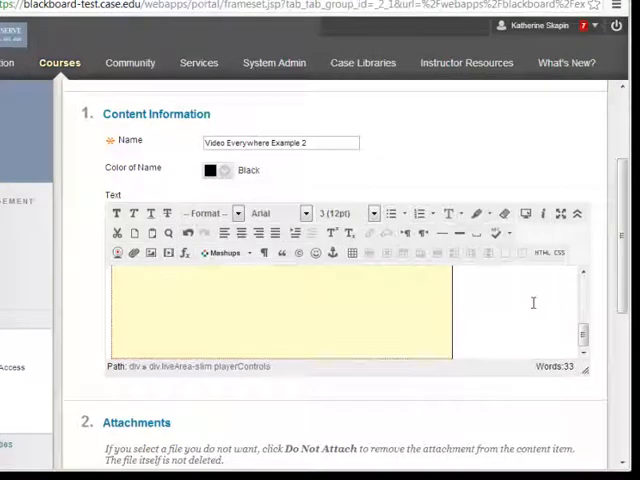
Submit the Video Everywhere Example 2 content item
scroll("down", 3)
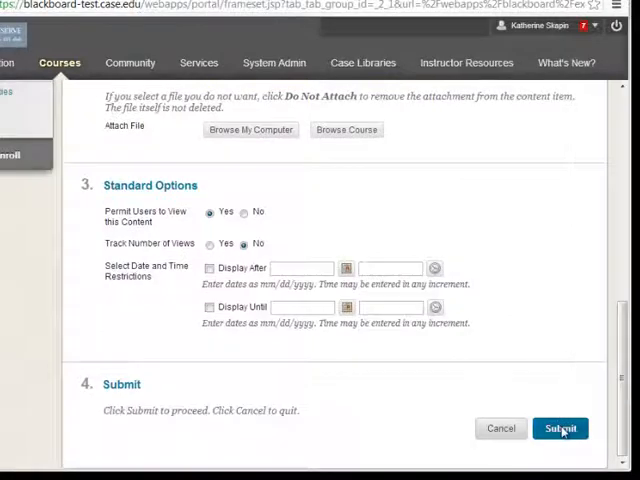
left_click(560, 428)
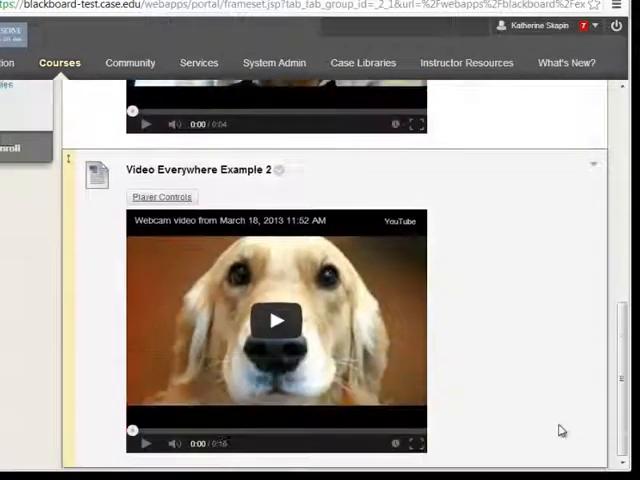